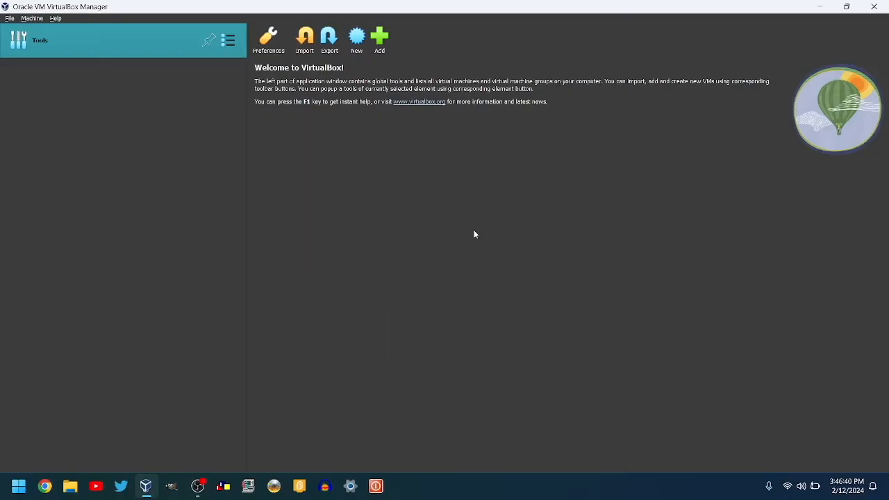
mouse_move(429, 255)
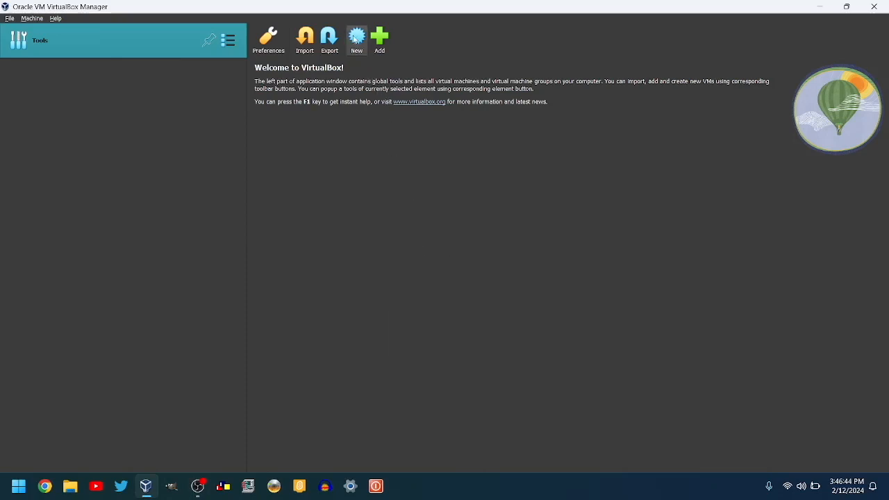
Step: Start a new virtual machine and name it 'Debian 5'
left_click(355, 36)
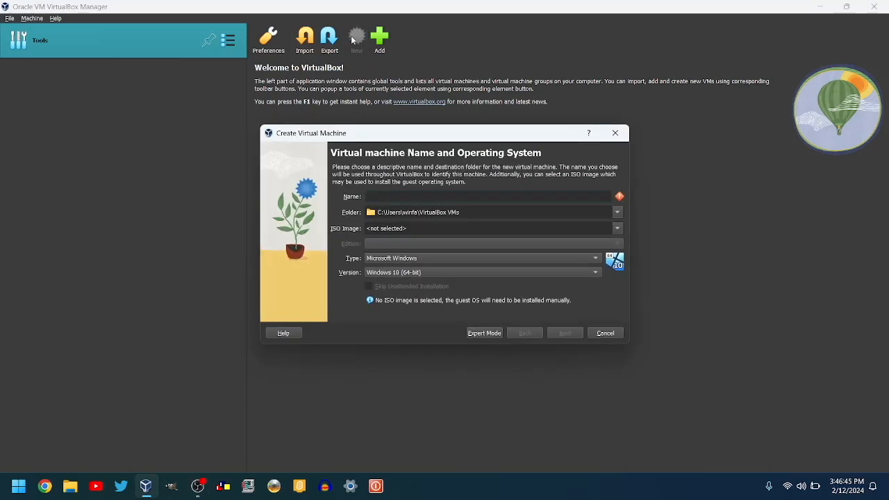
left_click(486, 197)
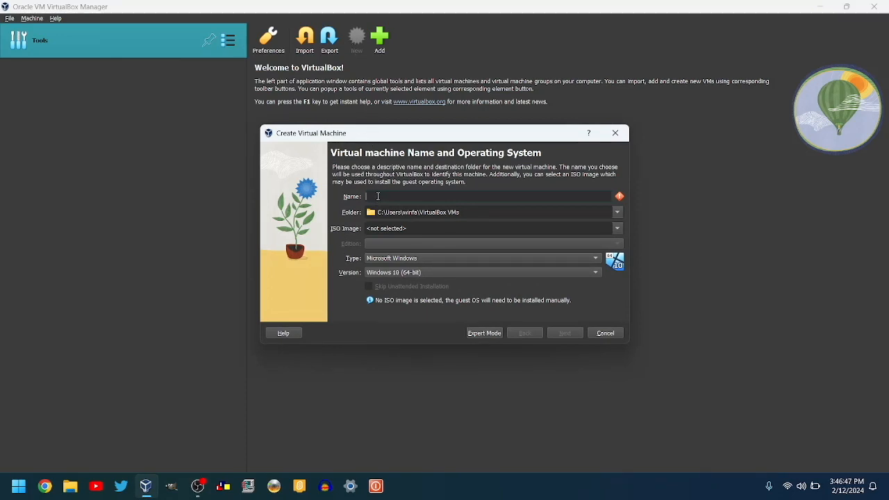
type("Del")
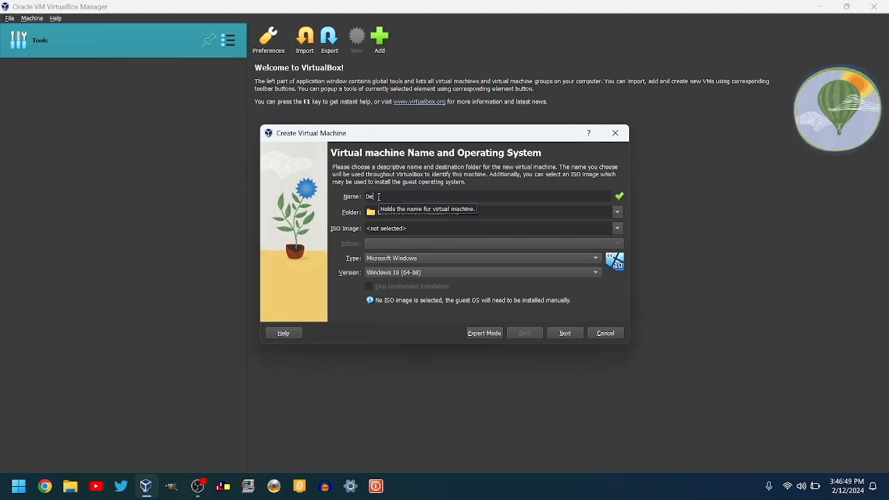
type("Debian 5")
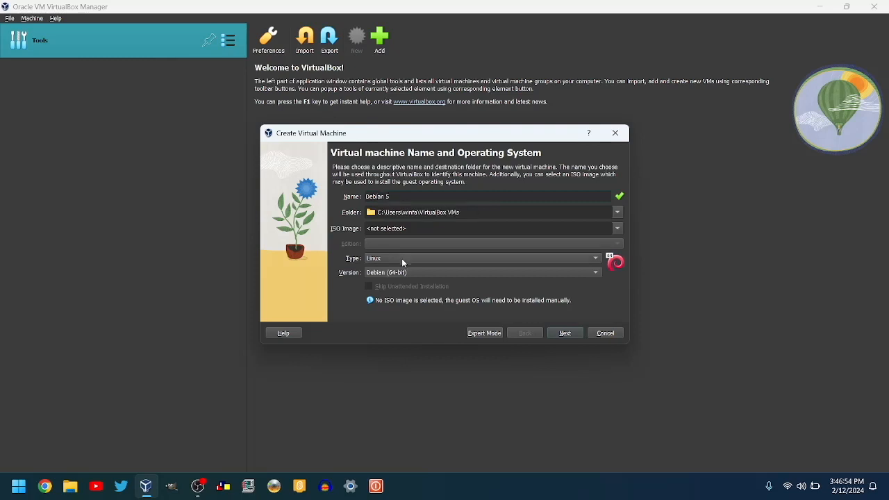
mouse_move(390, 267)
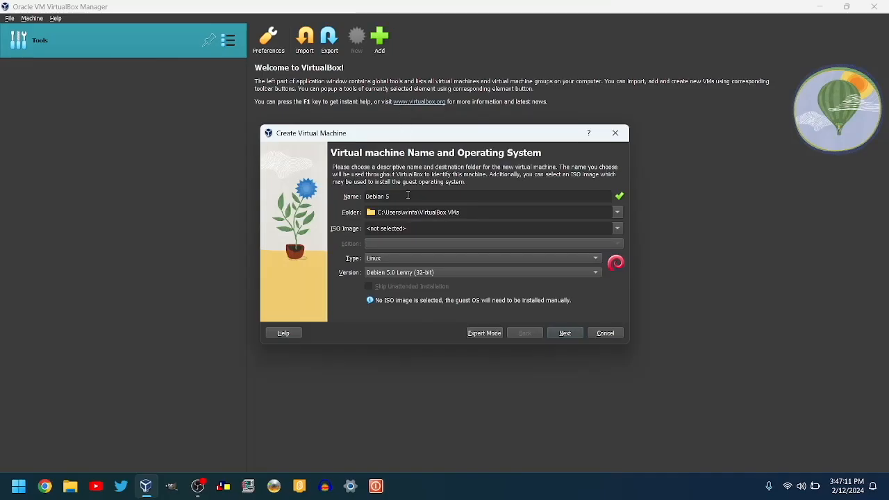
Step: Create the machine with 1536 MB of memory and the default 8 GB virtual hard disk
left_click(564, 334)
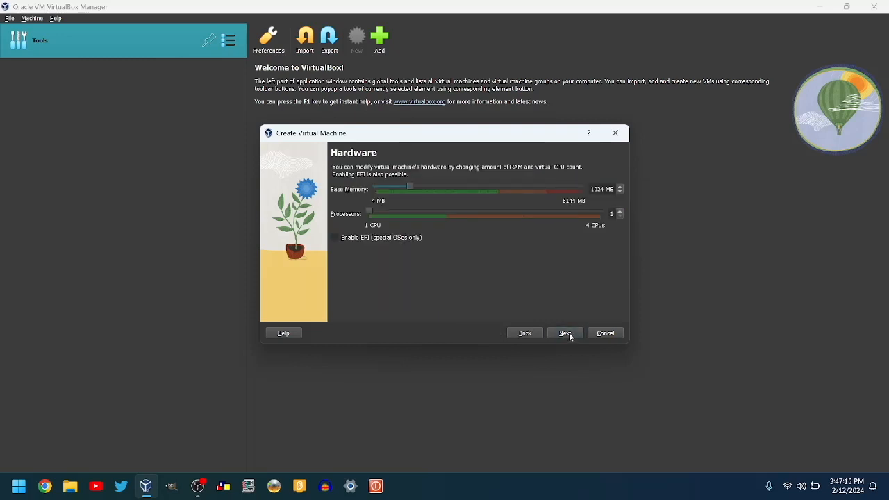
mouse_move(409, 194)
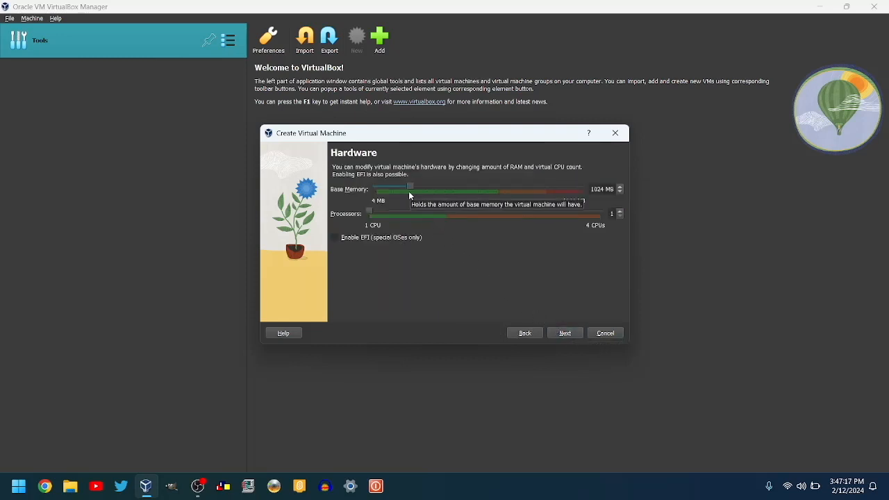
left_click_drag(411, 186, 428, 187)
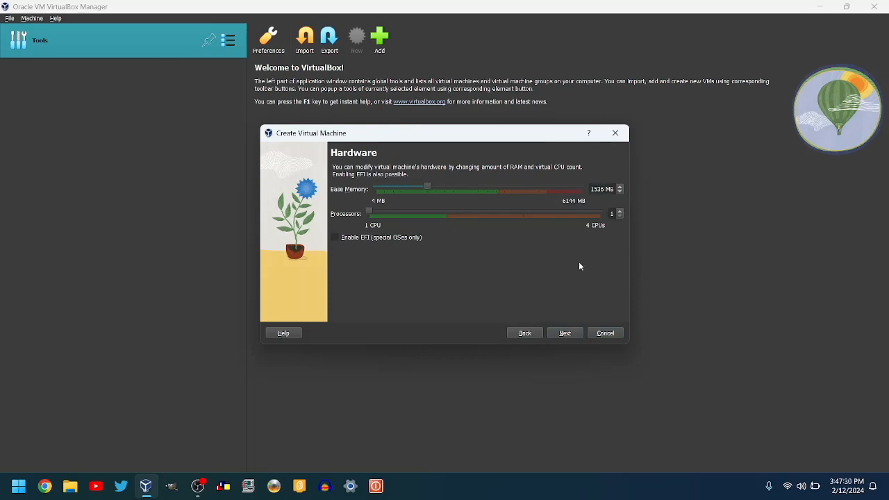
left_click(564, 334)
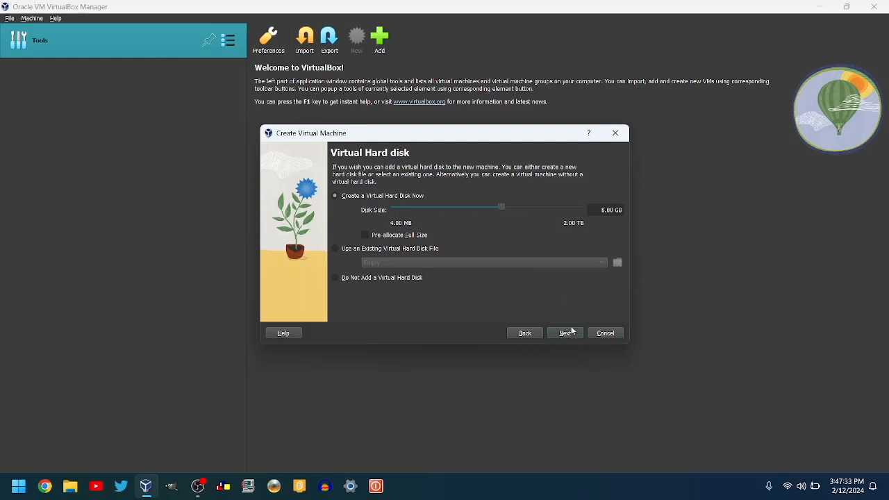
left_click(564, 333)
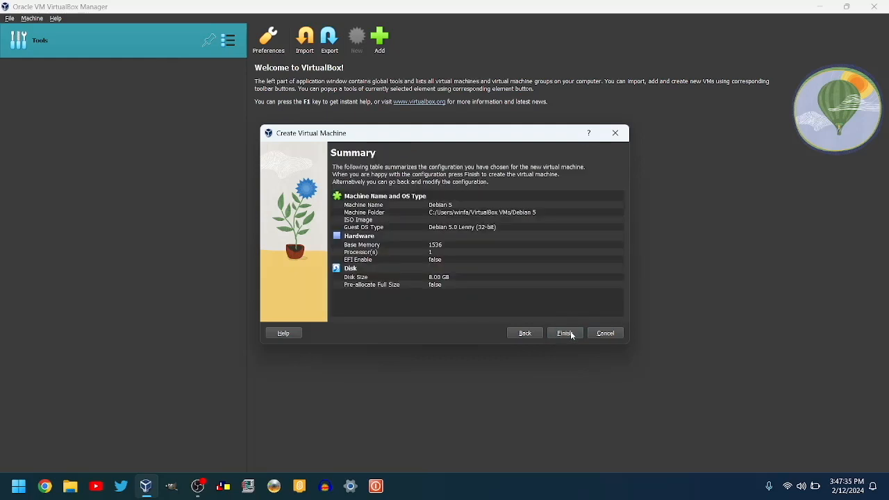
left_click(564, 334)
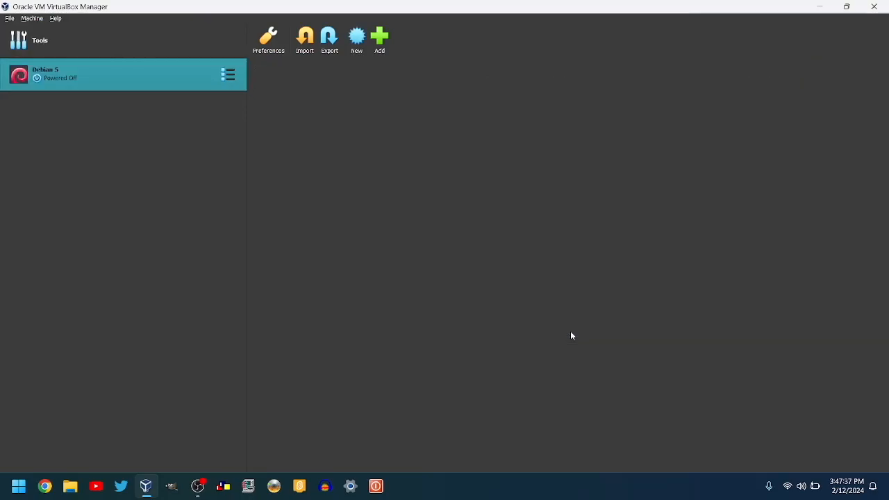
Step: In the Debian 5 machine's System settings, set the pointing device to PS/2 Mouse
left_click(104, 75)
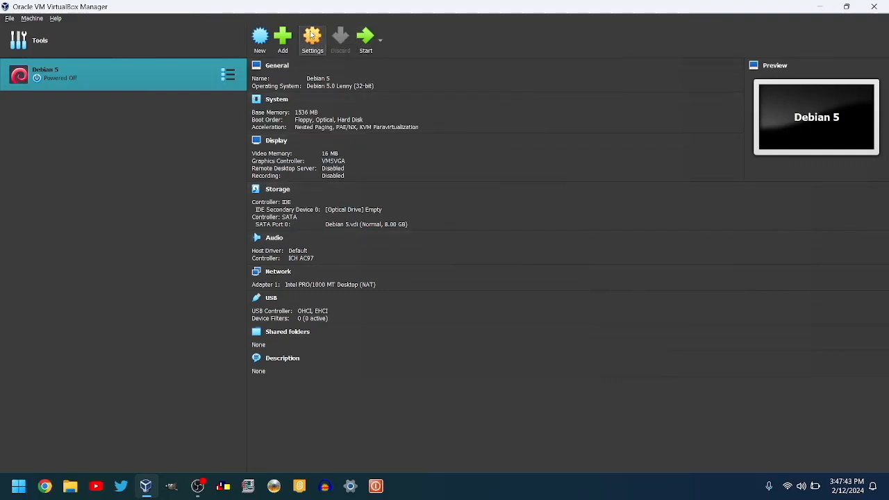
left_click(311, 36)
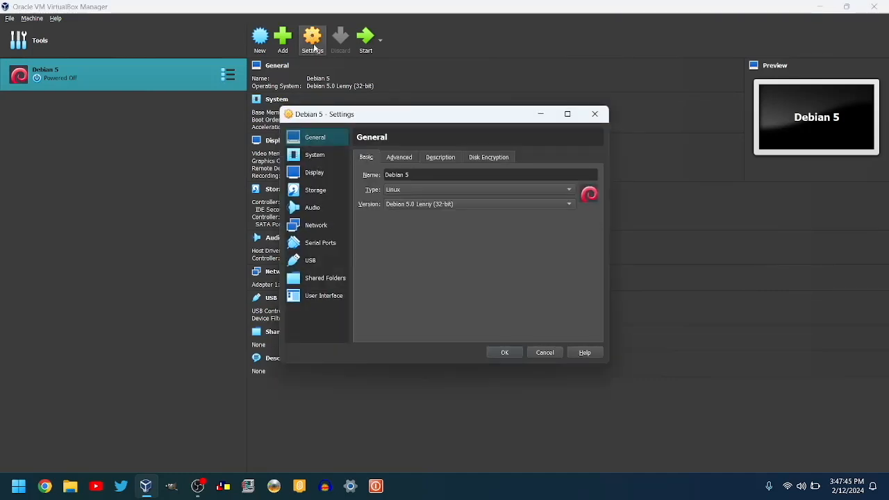
left_click(315, 155)
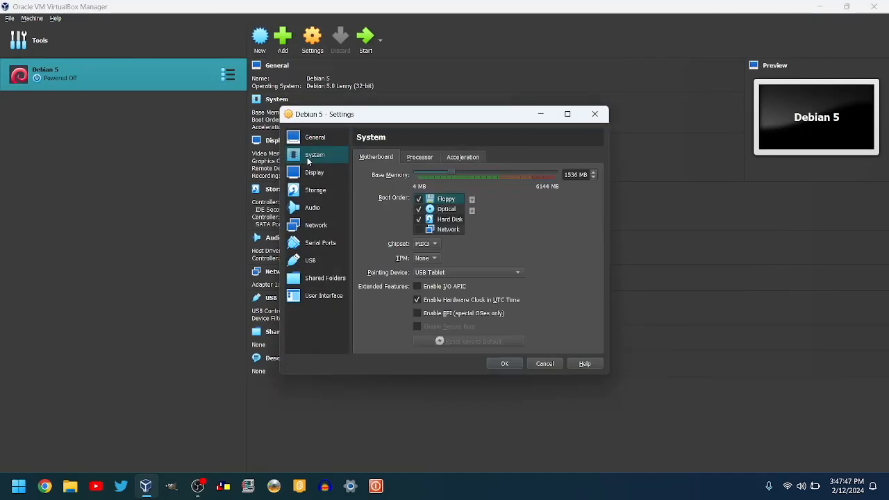
mouse_move(389, 262)
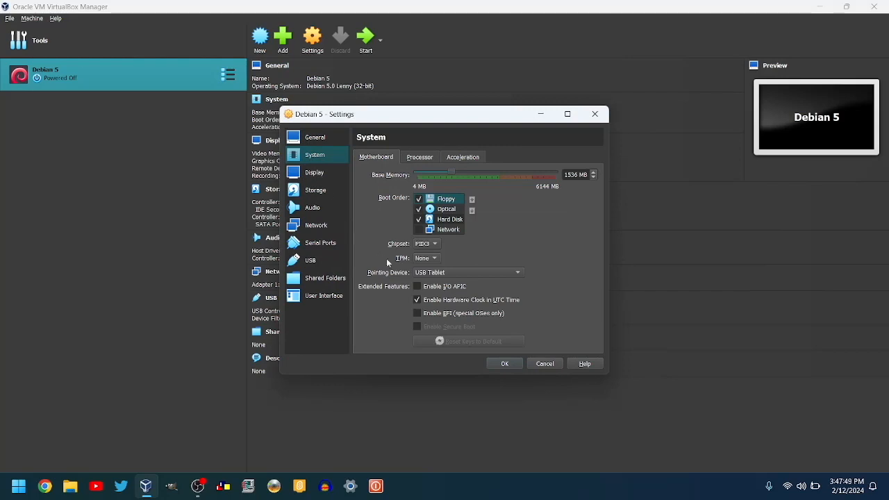
left_click(468, 272)
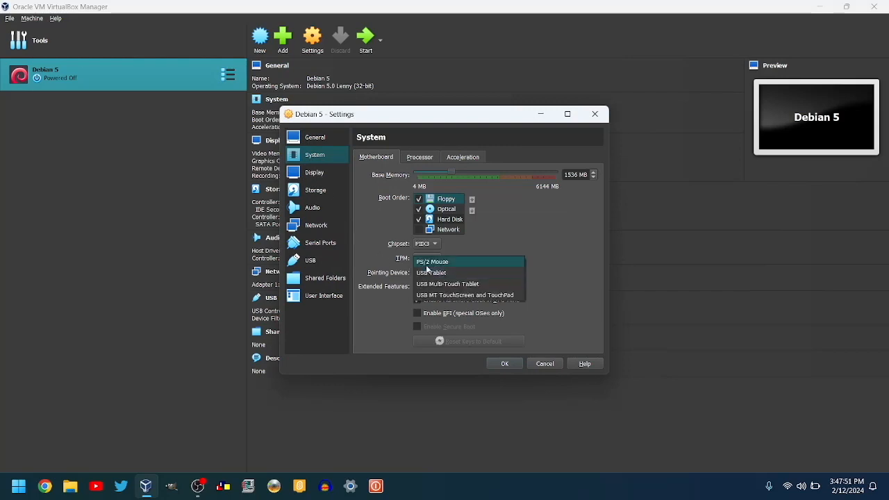
left_click(425, 261)
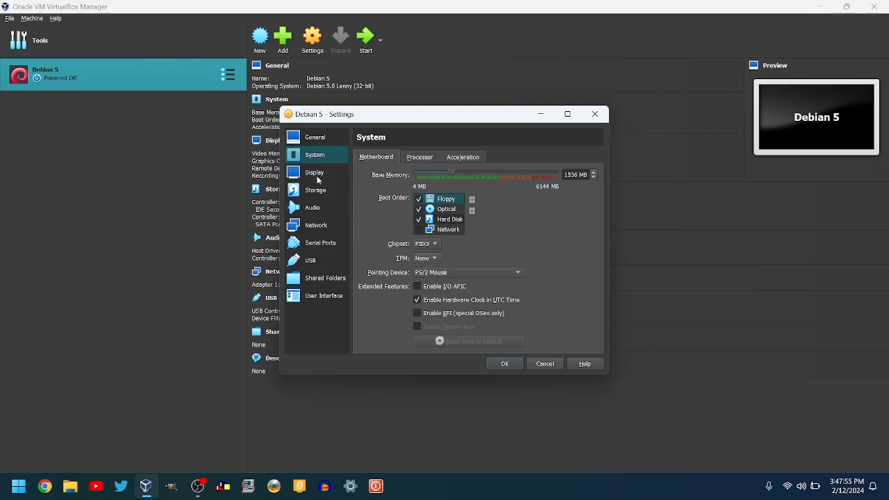
mouse_move(311, 197)
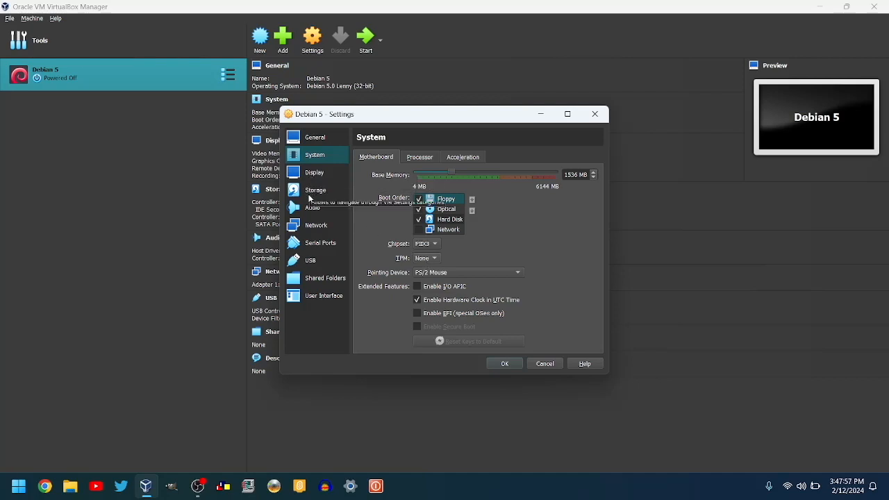
Step: Attach Debian5.iso from the Desktop to the empty optical drive and save the storage settings
left_click(315, 188)
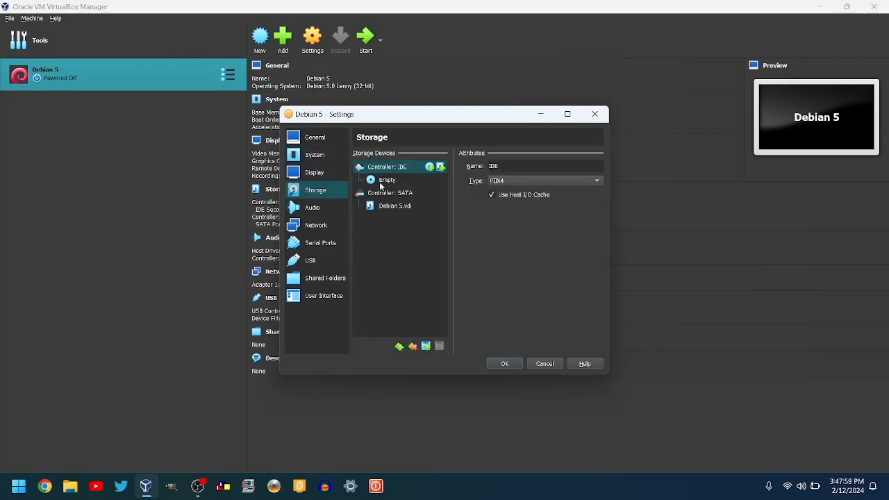
left_click(388, 179)
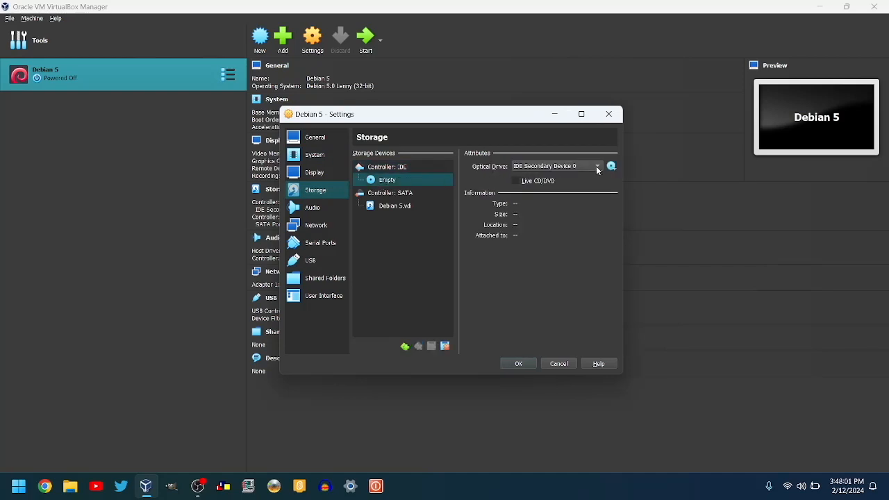
left_click(613, 167)
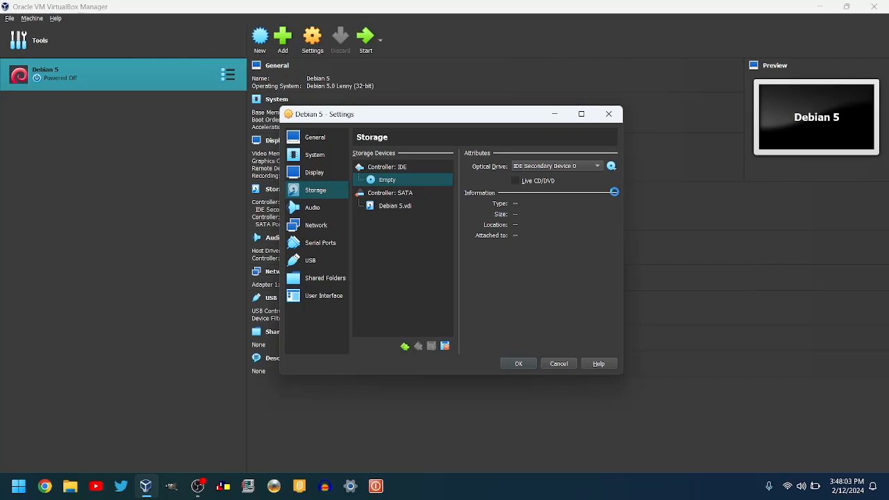
left_click(611, 167)
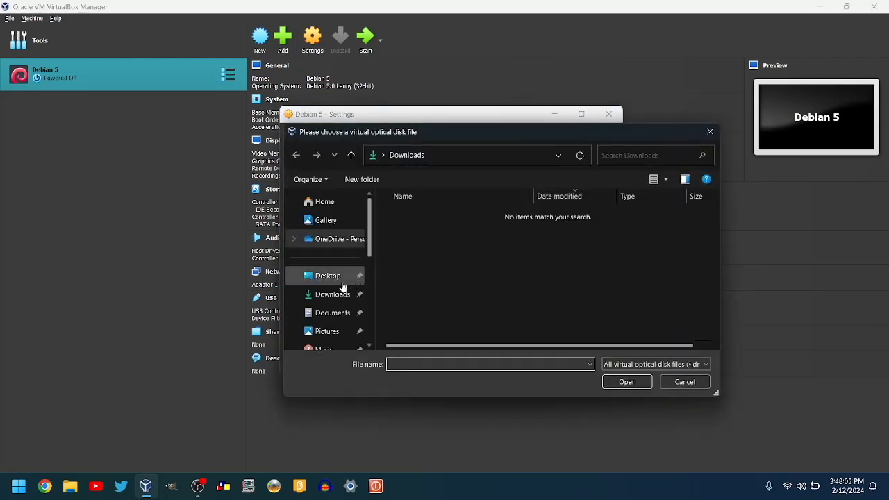
left_click(327, 275)
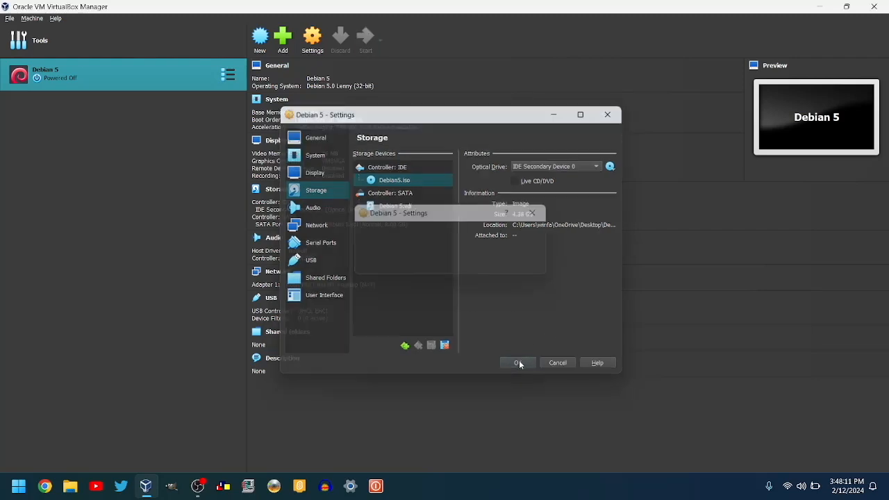
left_click(517, 363)
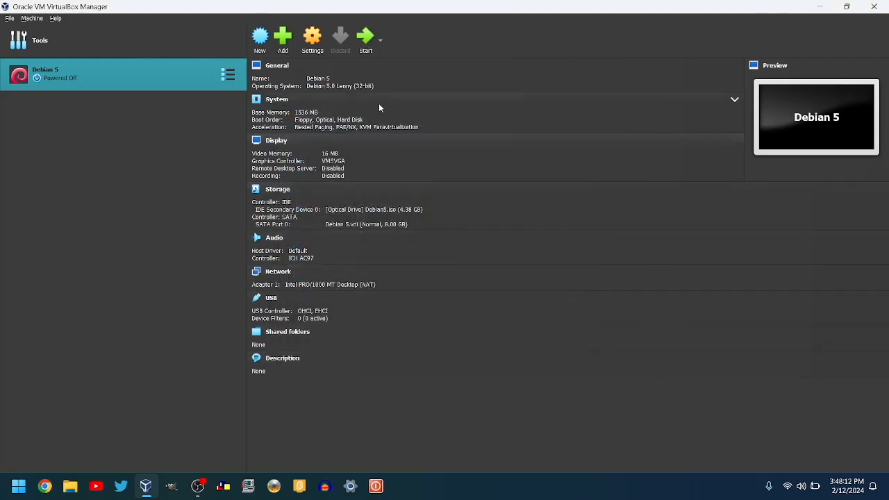
Step: Start the Debian 5 machine and boot the Graphical install entry from the boot menu
left_click(365, 39)
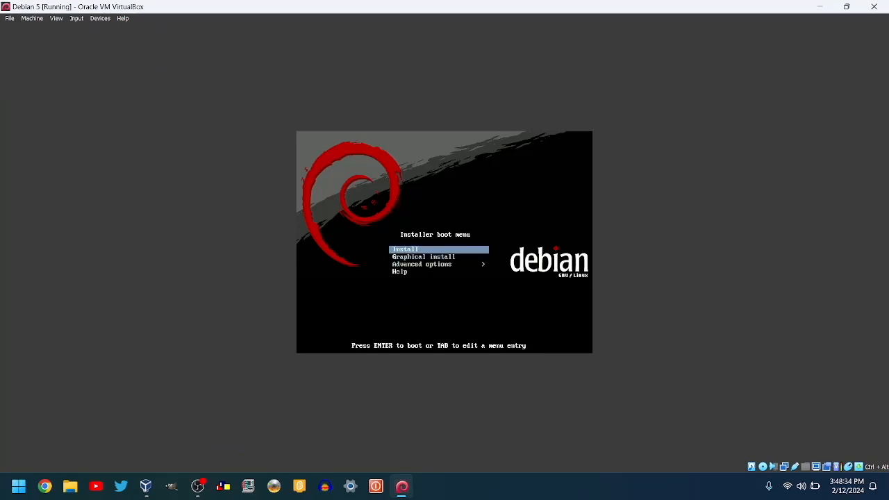
key("Down")
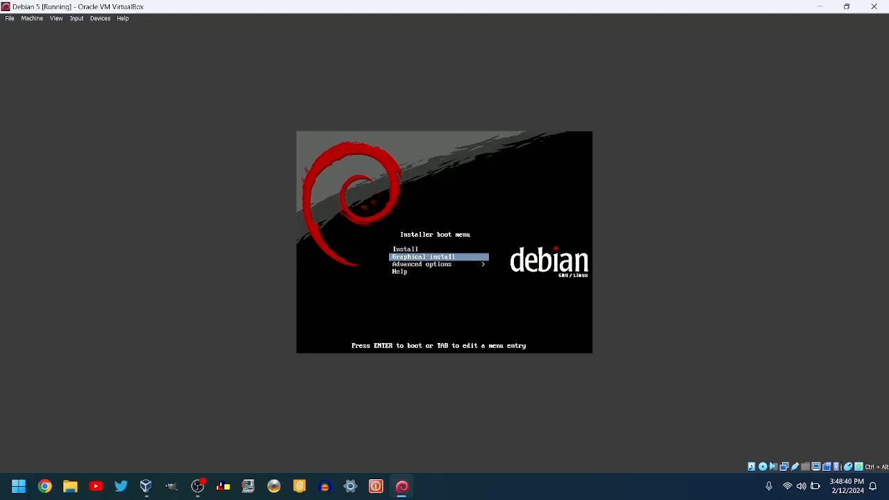
key("enter")
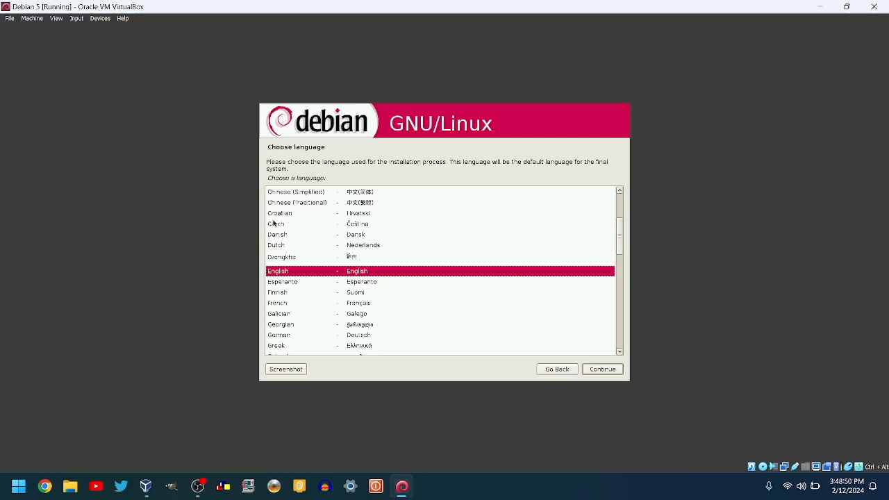
mouse_move(327, 302)
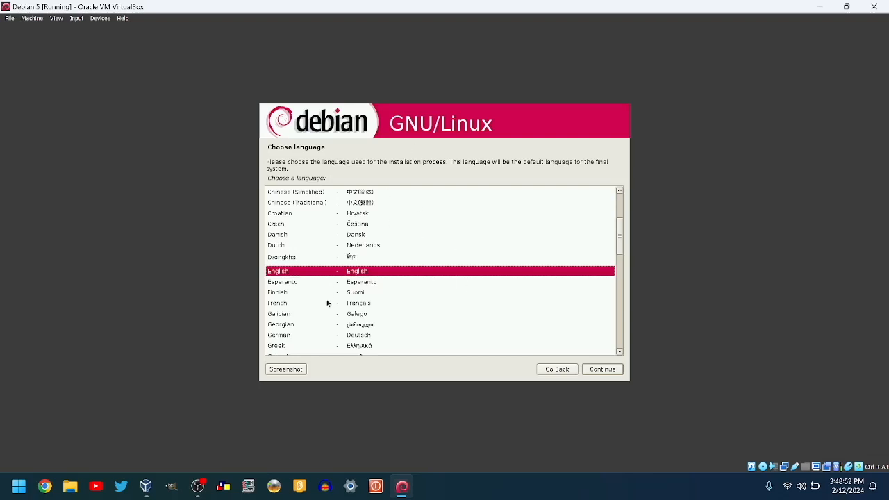
mouse_move(584, 331)
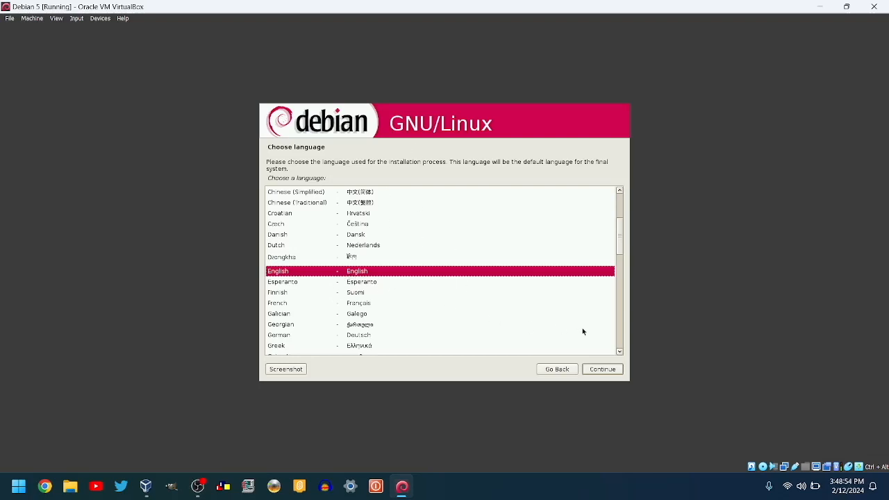
Step: Accept English language, Canada location and the American English keyboard layout
left_click(601, 369)
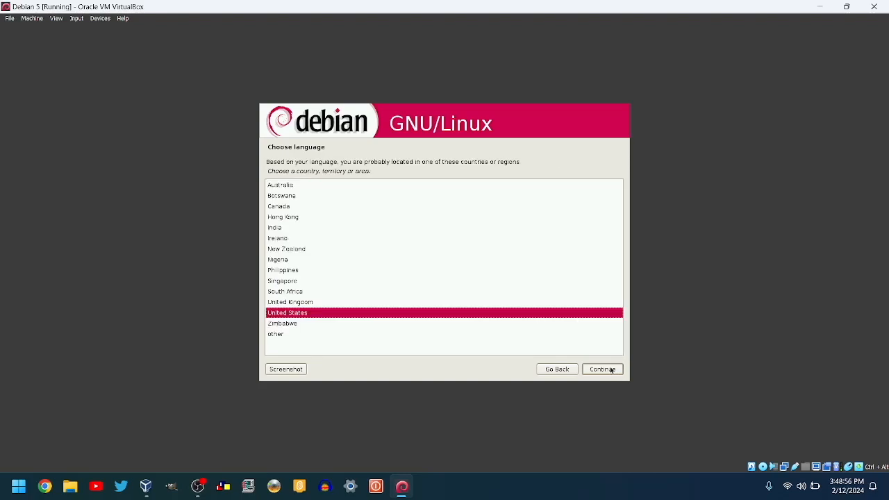
mouse_move(308, 253)
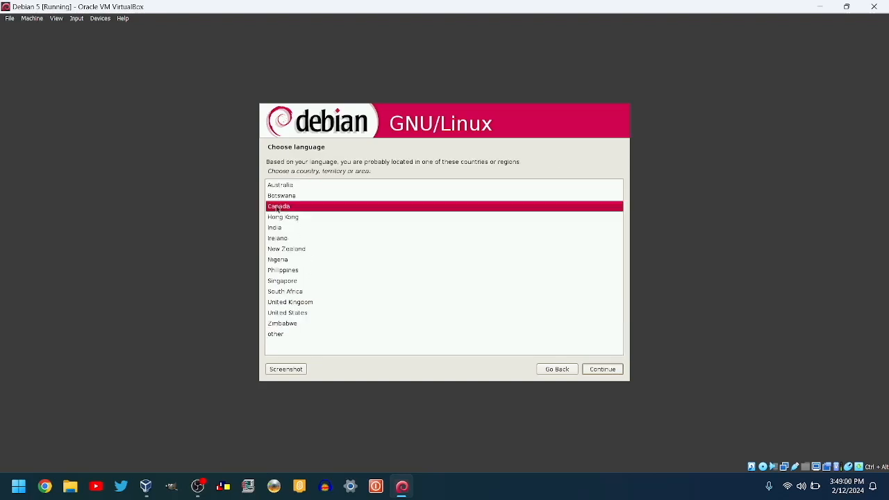
left_click(601, 370)
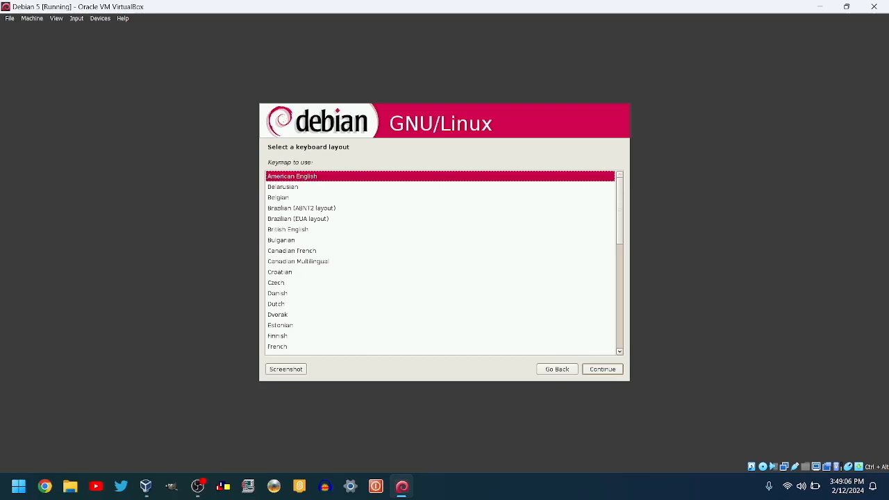
left_click(602, 370)
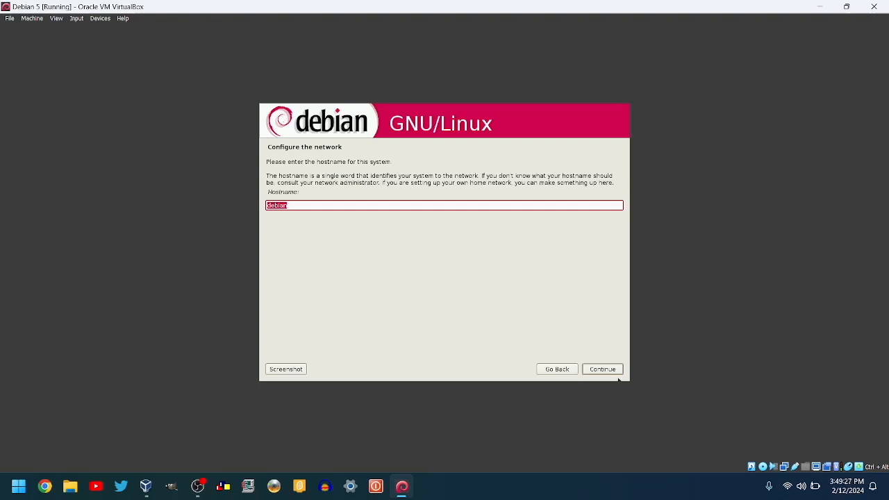
Step: Keep the default hostname and choose the Atlantic time zone
left_click(602, 369)
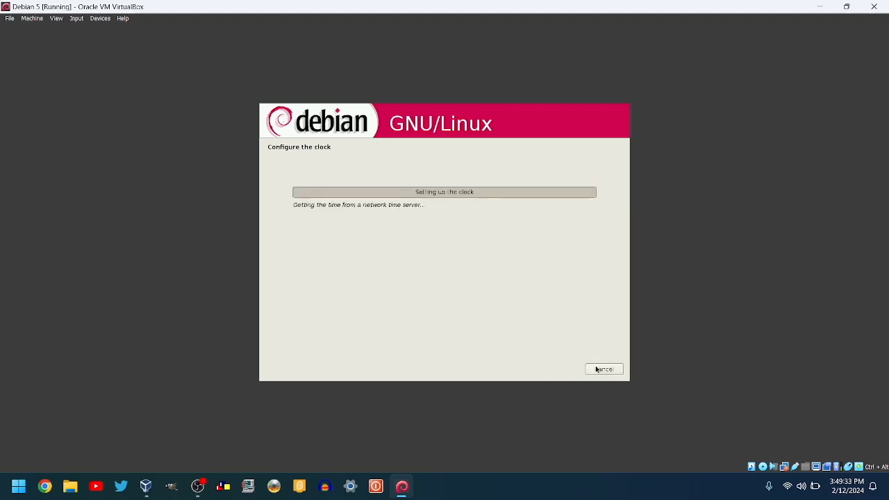
mouse_move(451, 292)
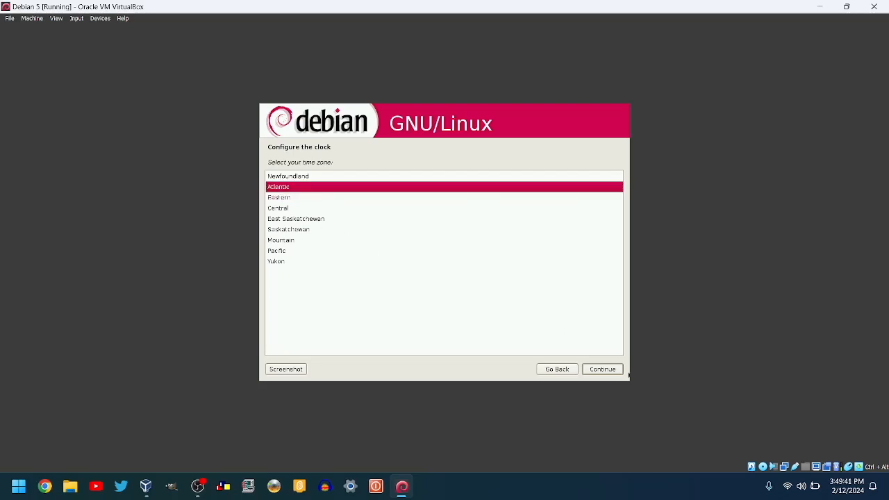
left_click(601, 370)
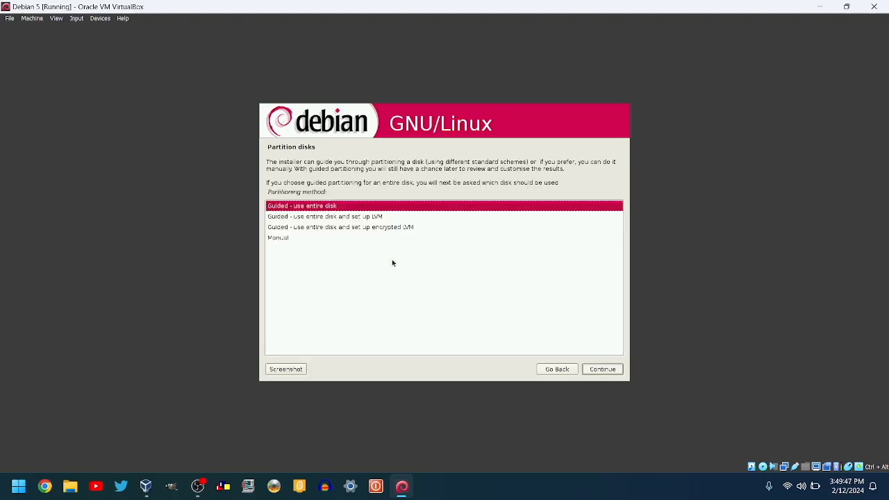
mouse_move(544, 314)
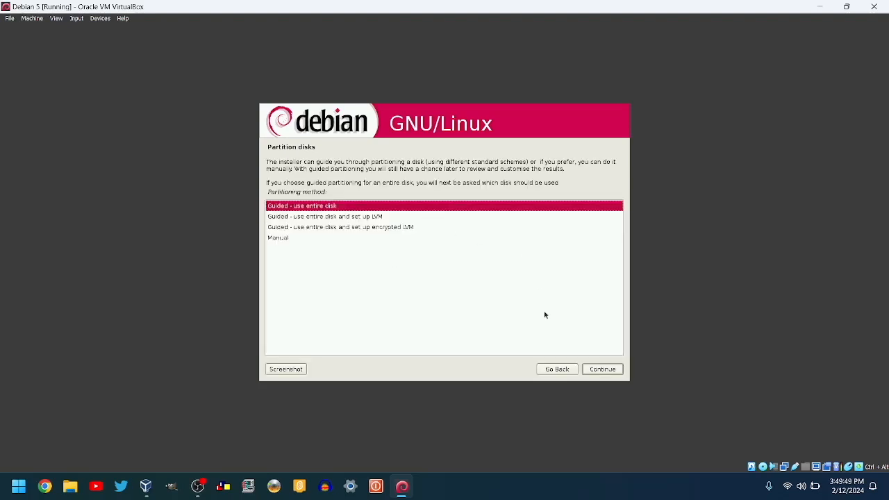
mouse_move(415, 255)
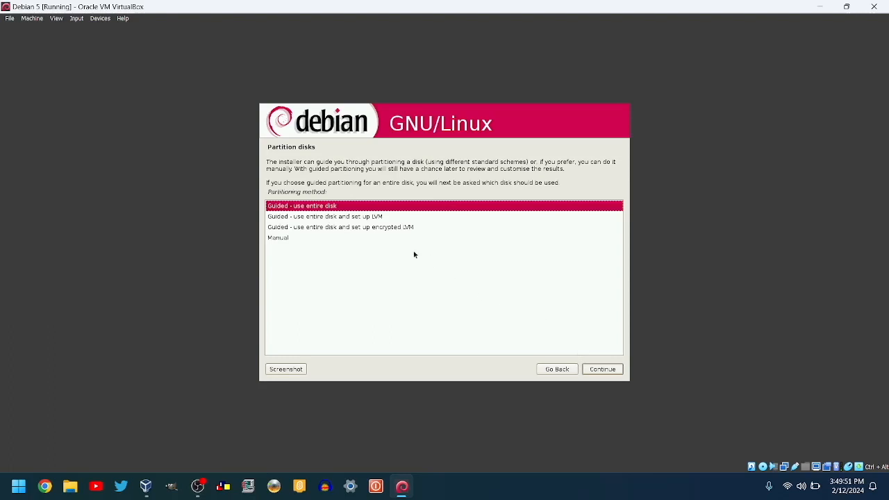
Step: Use guided partitioning of the whole VBOX disk in one partition and write the changes
left_click(601, 370)
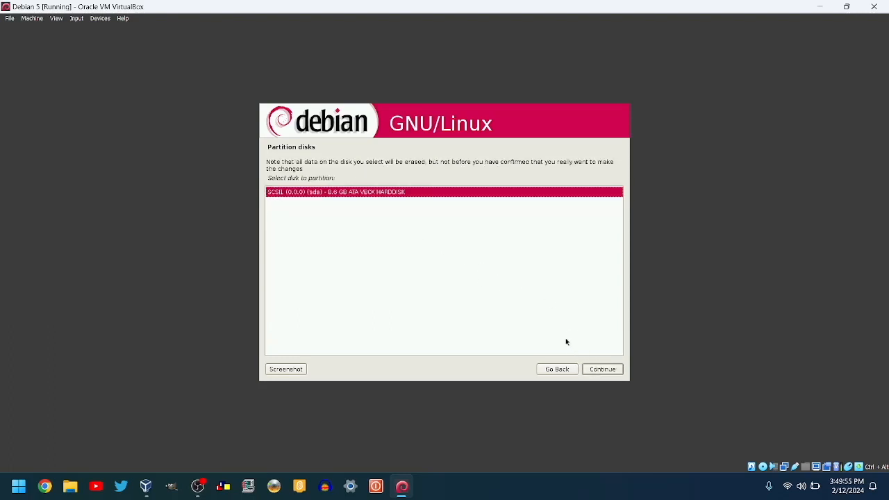
left_click(601, 370)
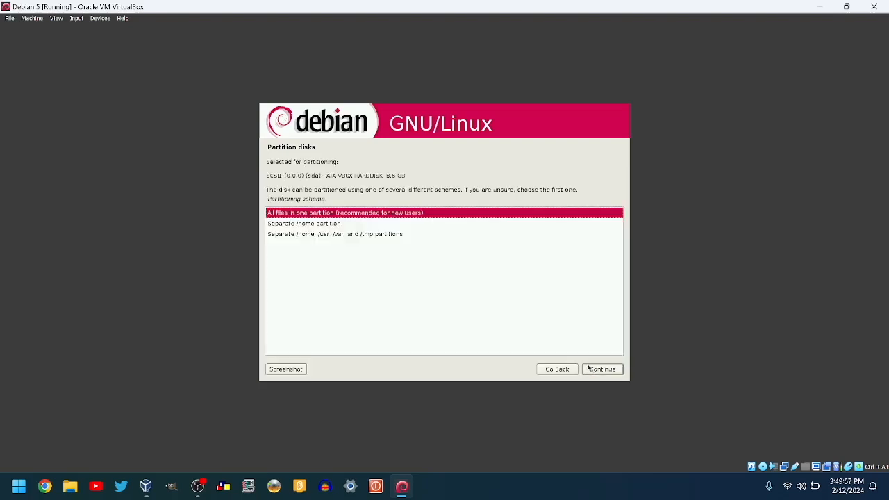
mouse_move(375, 207)
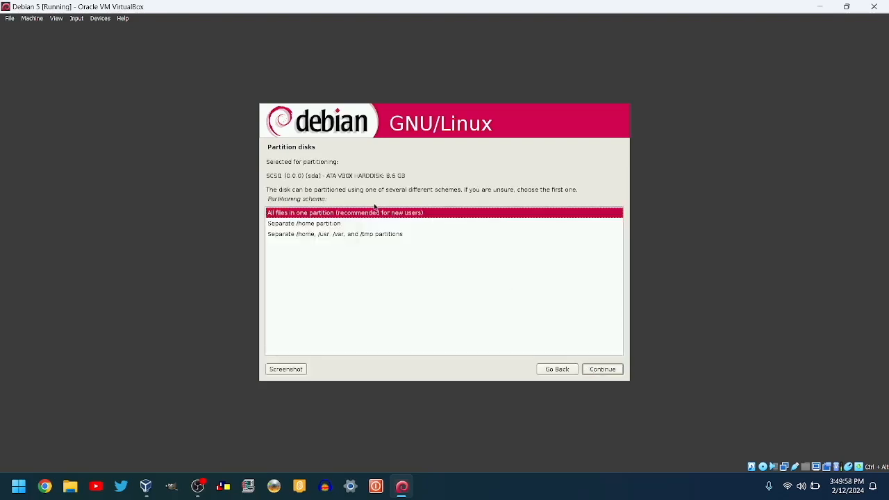
mouse_move(467, 232)
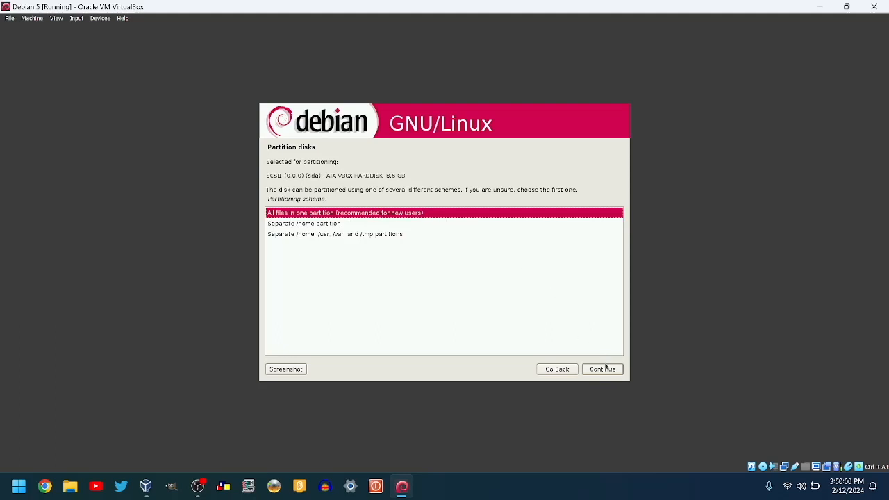
left_click(601, 369)
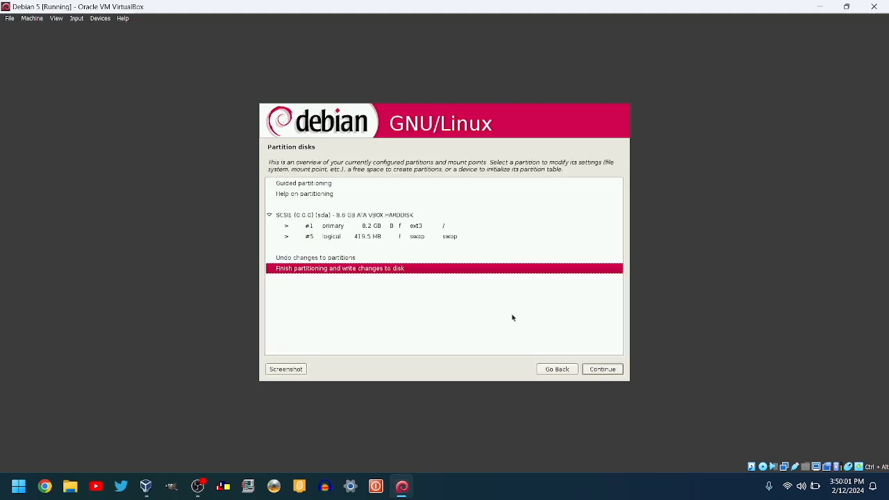
mouse_move(310, 280)
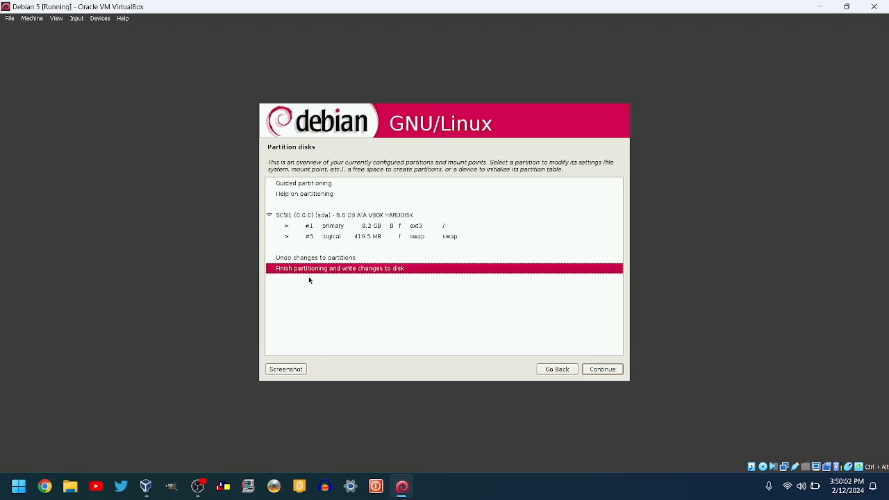
mouse_move(490, 298)
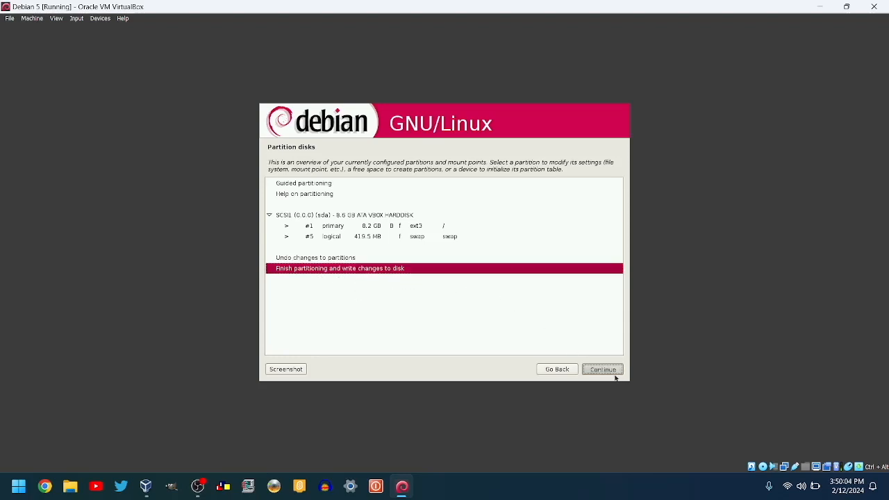
left_click(603, 370)
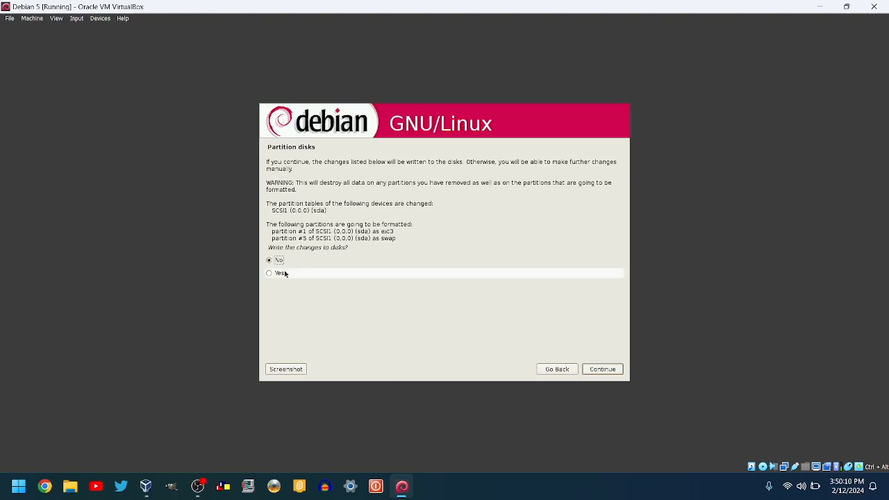
left_click(269, 272)
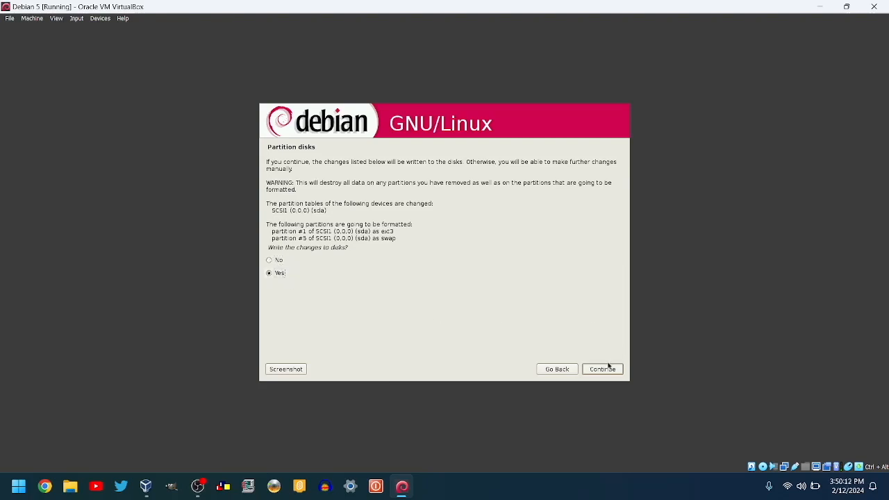
left_click(601, 370)
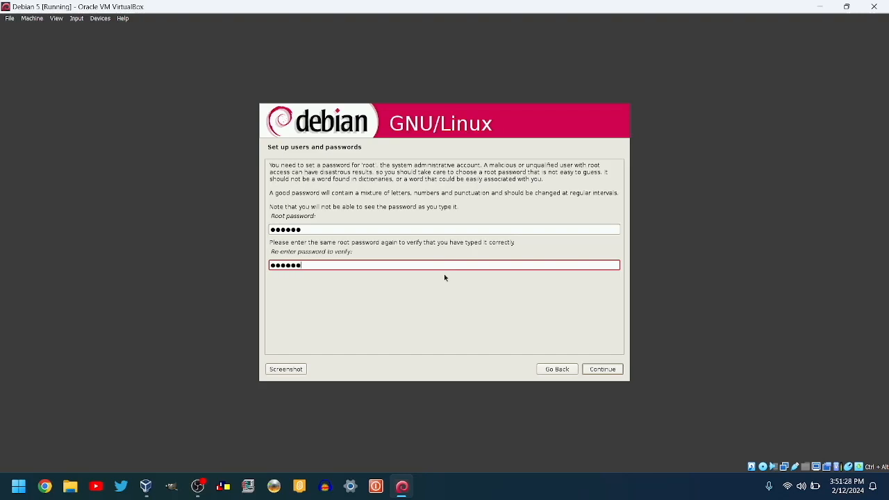
Step: Submit the root password, then the new user's full name, default username and password
left_click(602, 369)
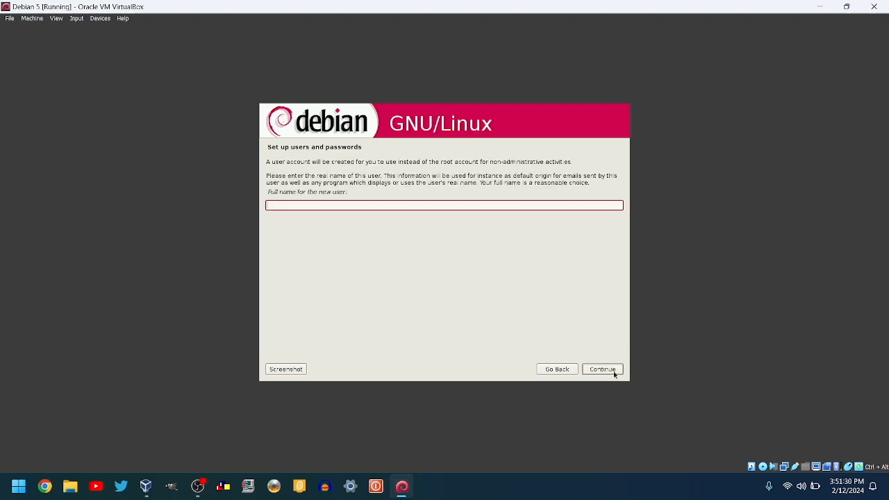
mouse_move(457, 328)
type("OWH")
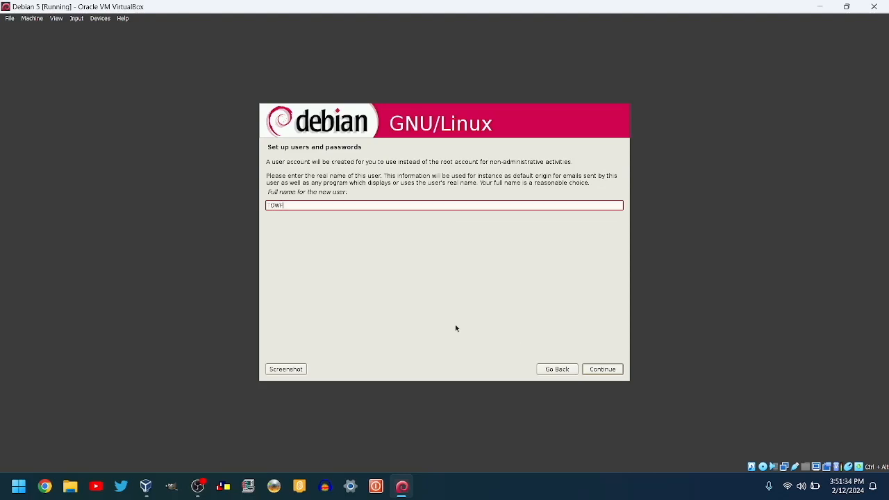
left_click(601, 370)
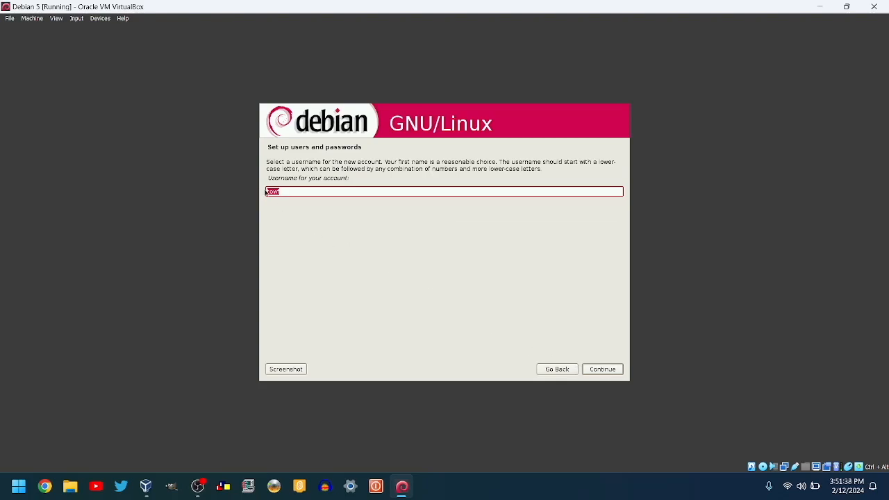
left_click(601, 369)
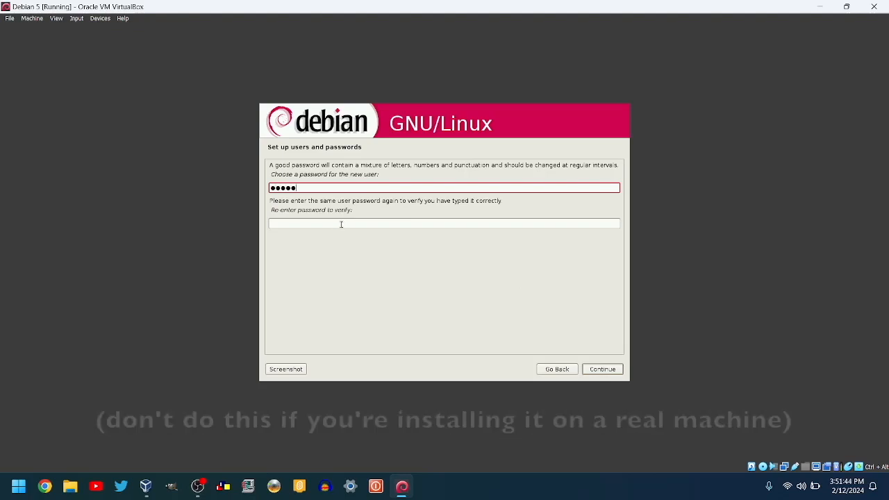
type("•")
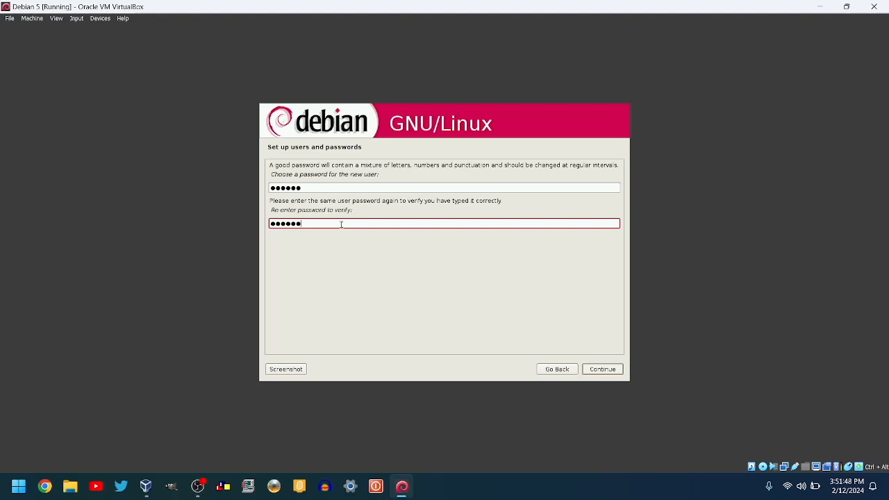
left_click(603, 370)
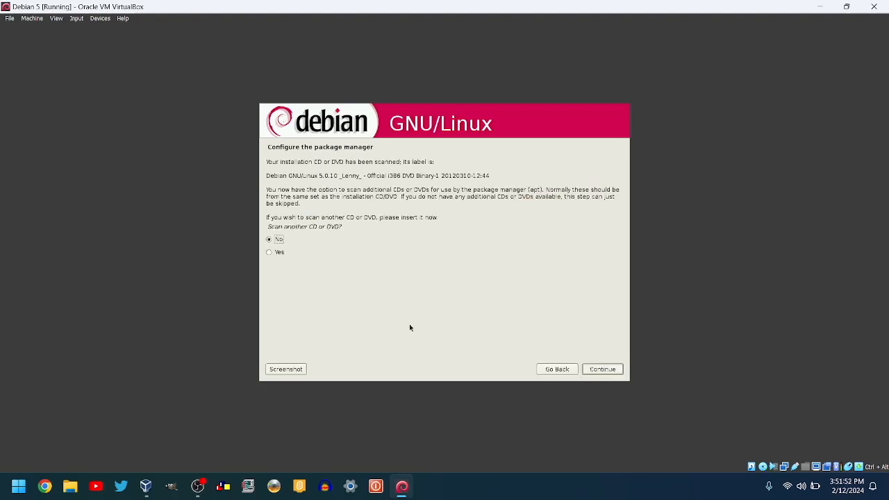
mouse_move(286, 266)
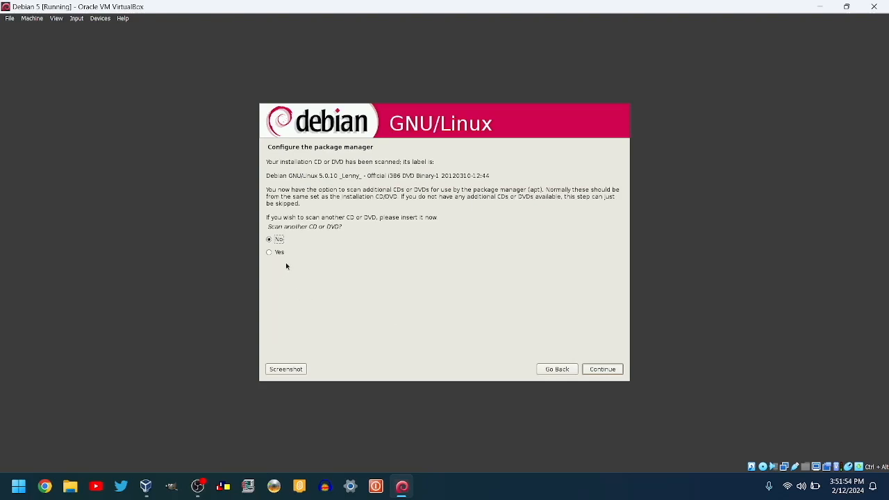
Step: Decline extra discs, the network mirror and popularity-contest, then install Desktop environment and Standard system
left_click(601, 369)
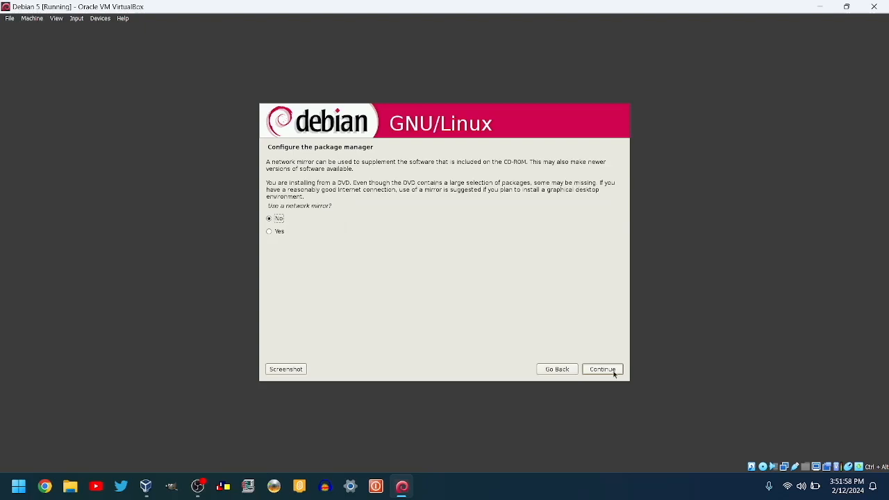
left_click(601, 369)
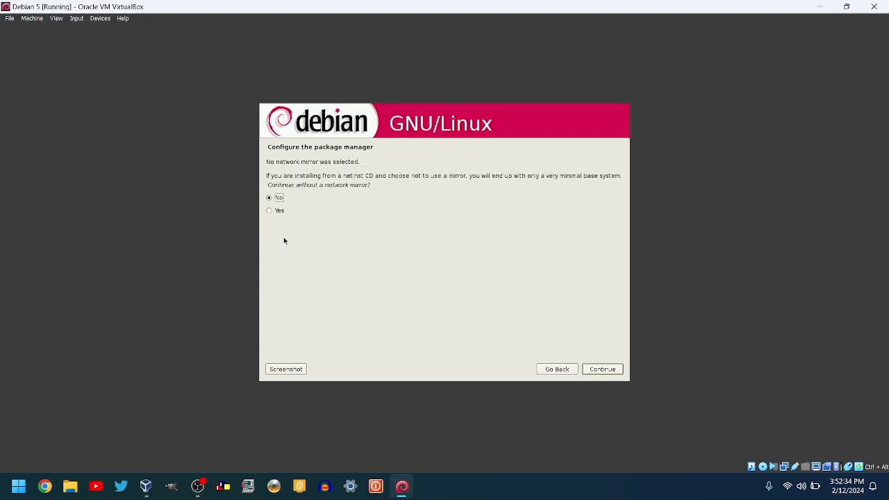
mouse_move(286, 245)
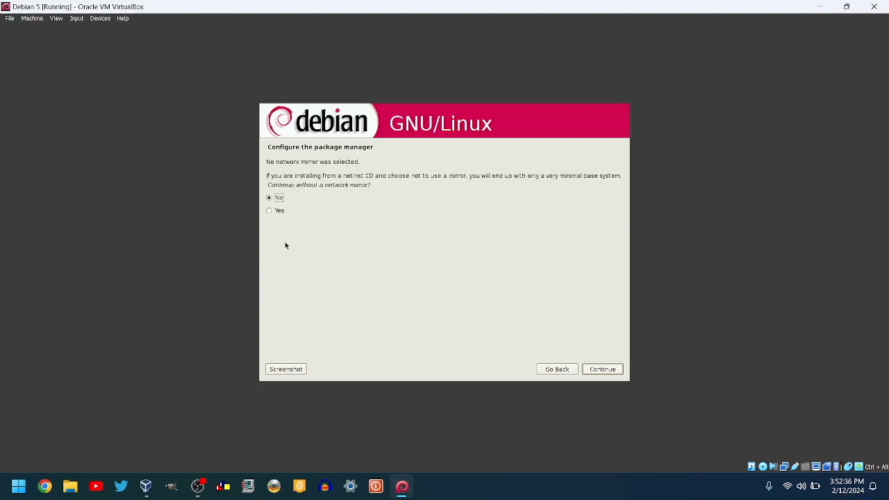
left_click(601, 369)
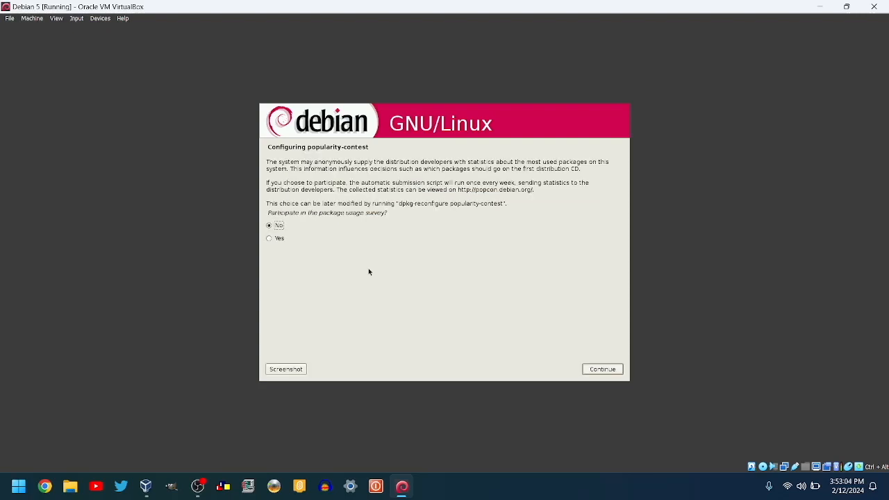
left_click(601, 369)
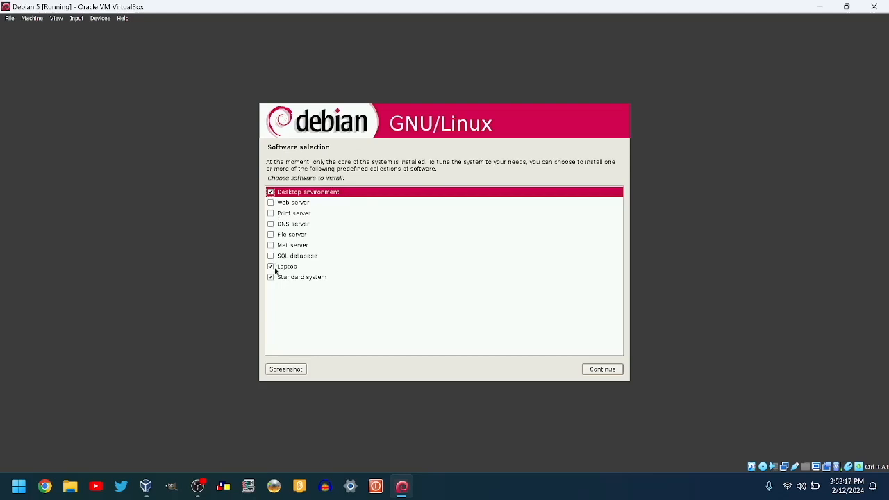
left_click(601, 369)
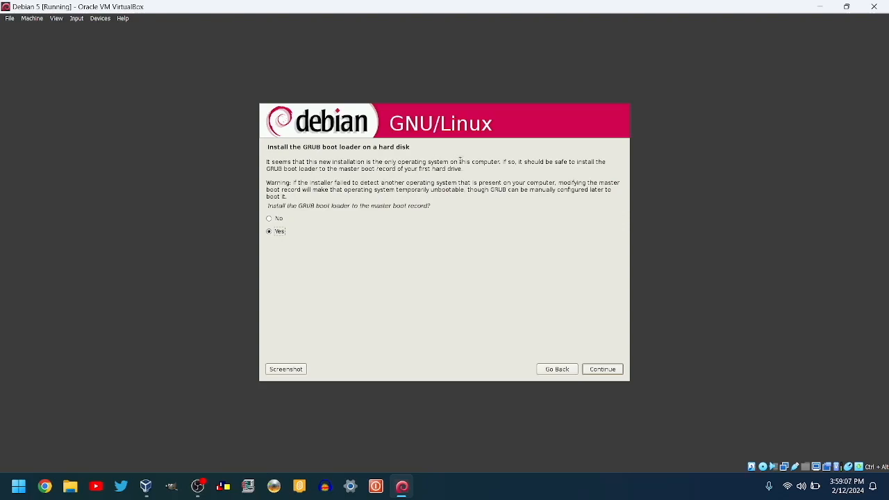
mouse_move(354, 262)
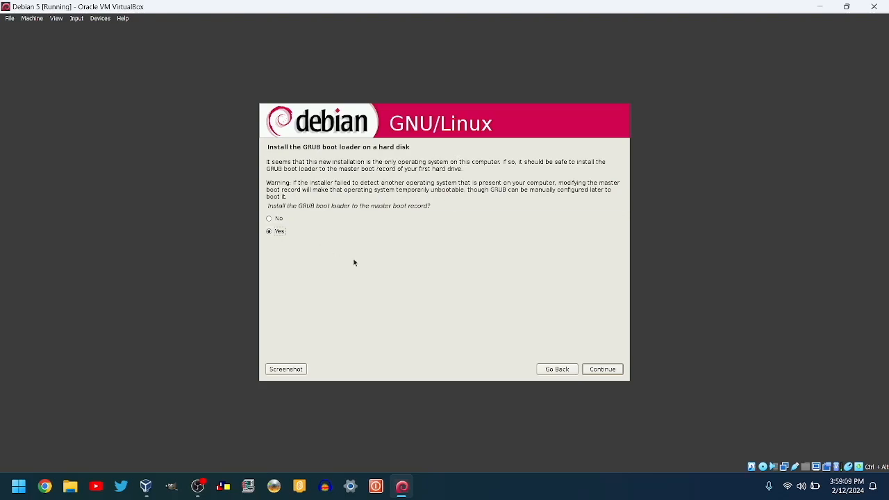
Step: Install GRUB to the MBR, eject the installation DVD and reboot into the new system
left_click(601, 370)
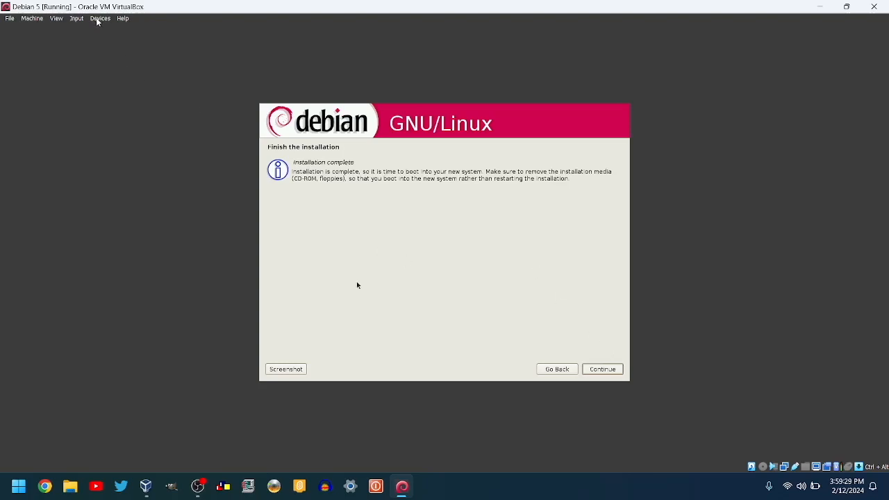
left_click(100, 18)
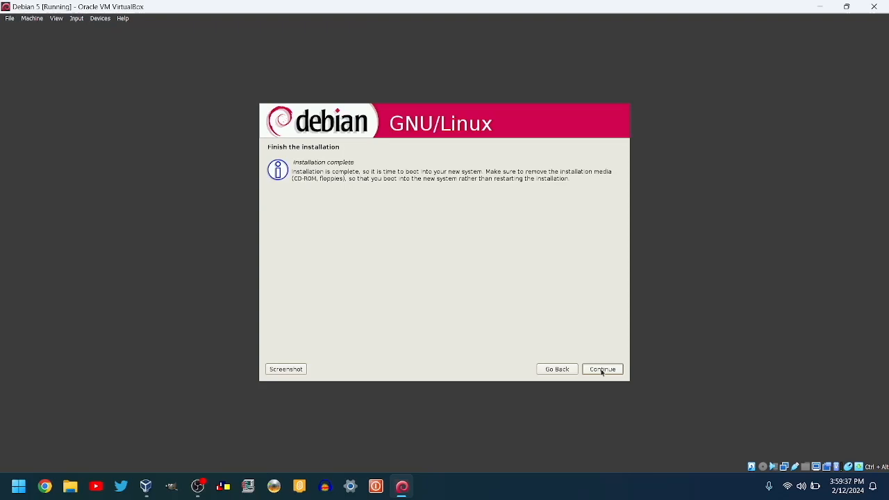
left_click(601, 369)
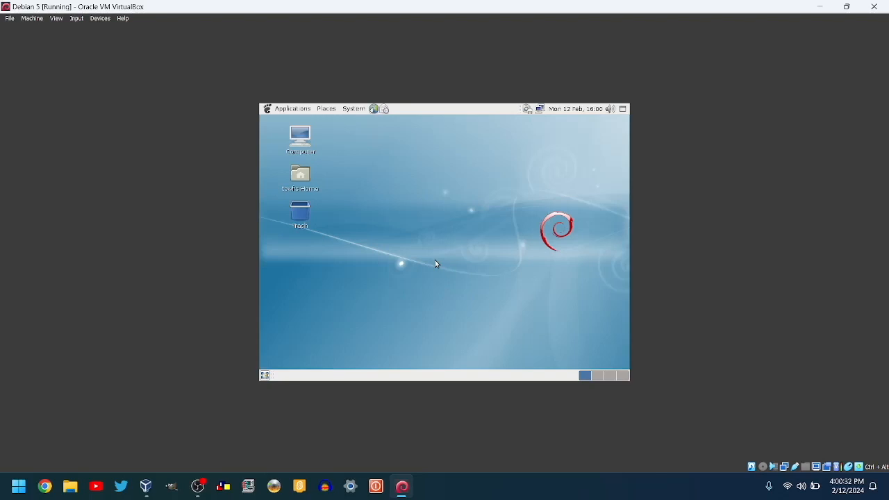
mouse_move(350, 172)
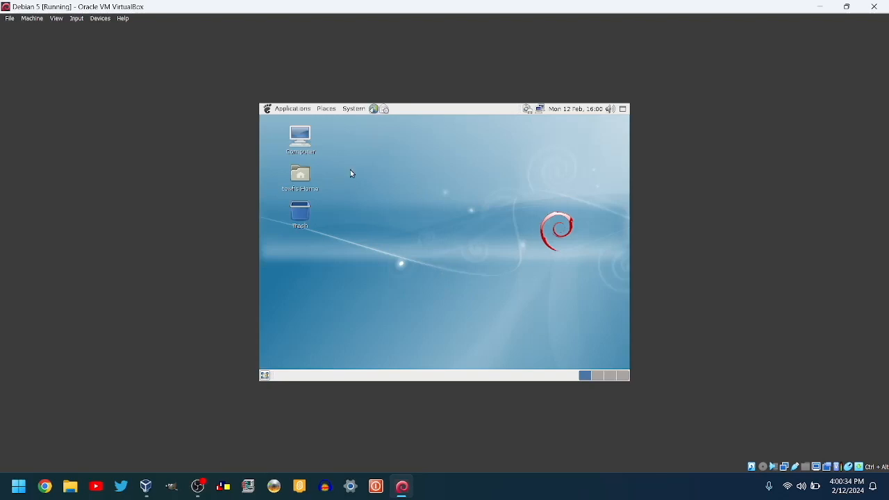